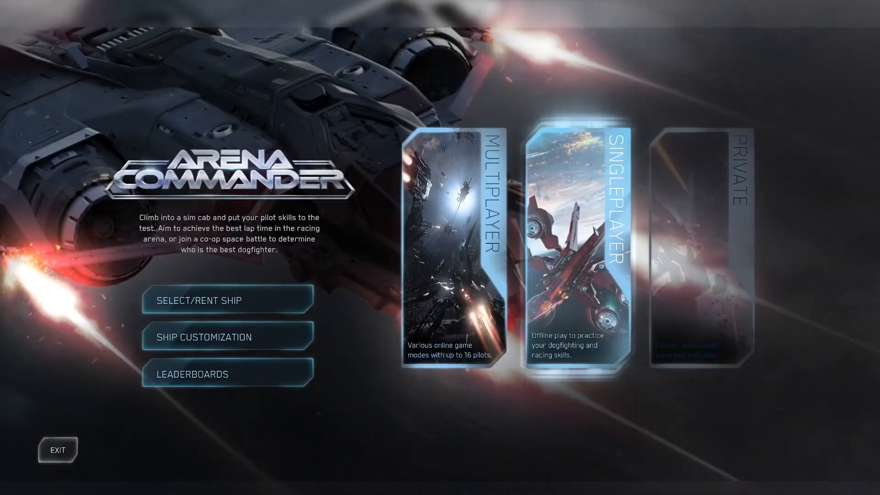
Launch an offline singleplayer Arena Commander session in Free Flight mode on Broken Moon
click(576, 253)
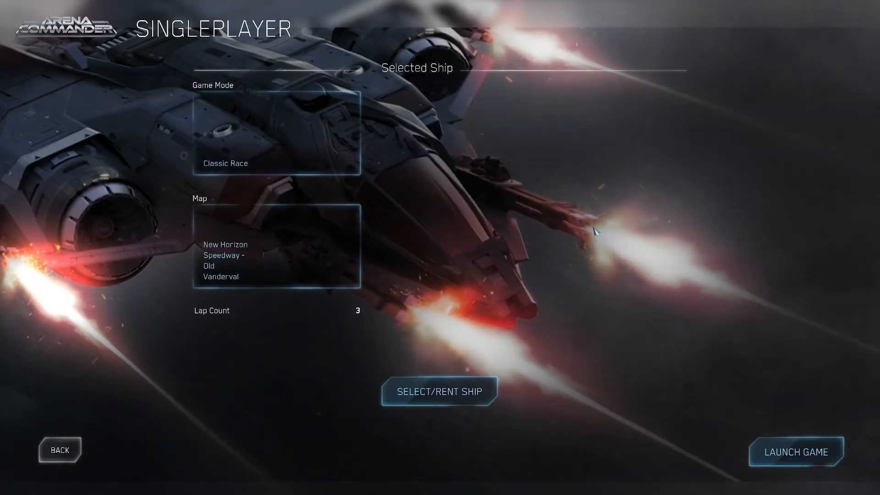
click(276, 134)
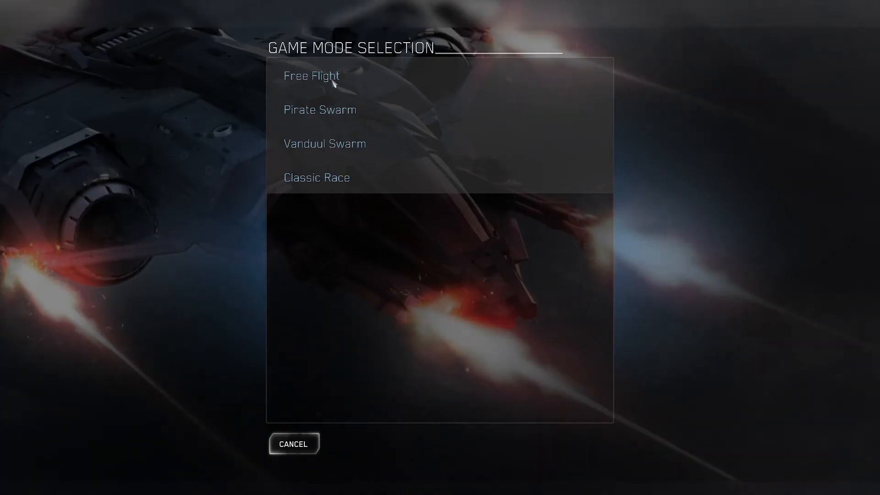
click(311, 76)
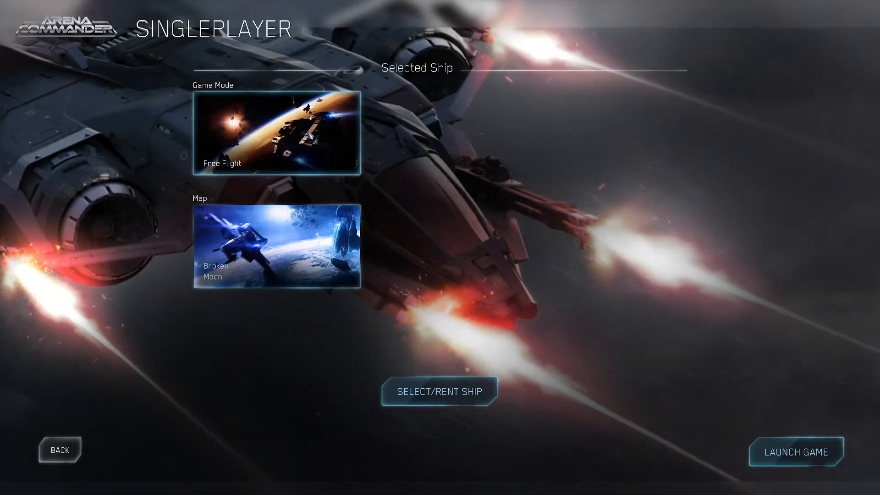
click(795, 451)
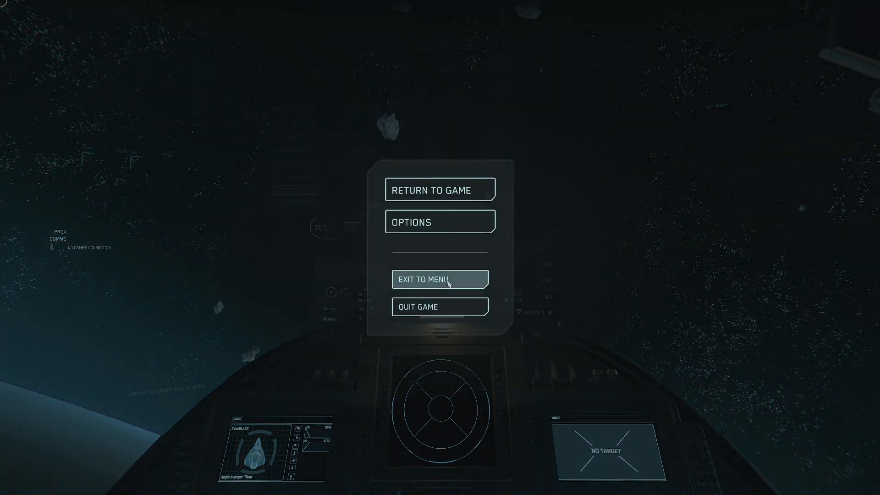
Exit the Free Flight session to the main menu and confirm leaving the level
click(440, 279)
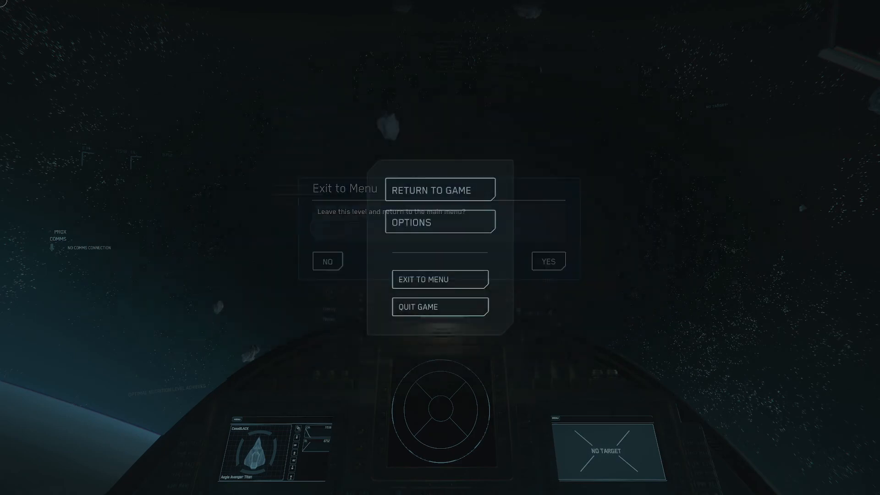
click(439, 278)
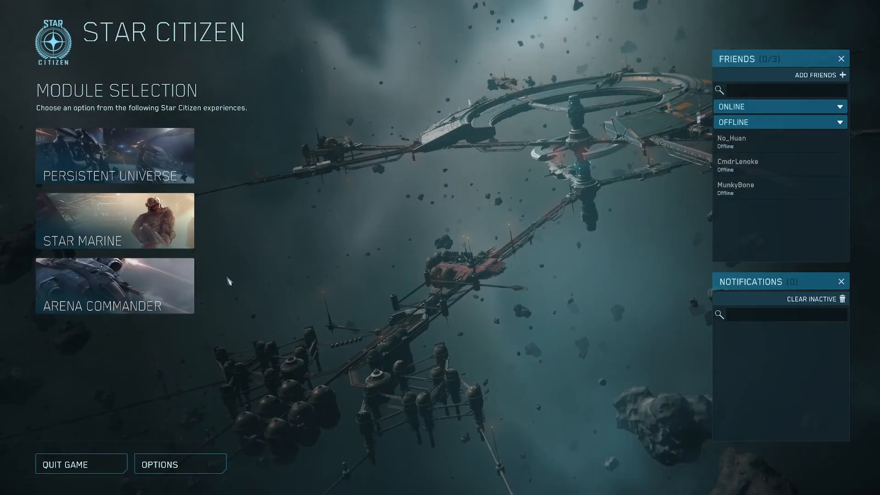
mouse_move(115, 156)
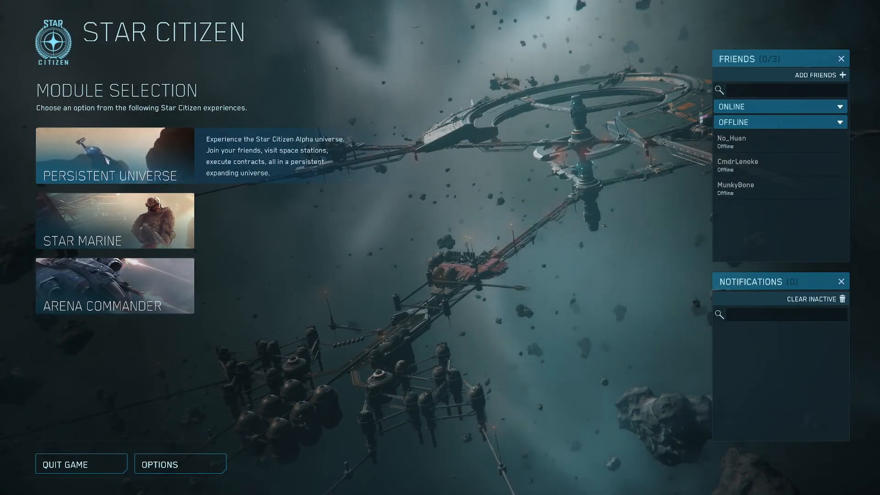
Enter the Persistent Universe module to reach location selection with the Stanton System
click(115, 156)
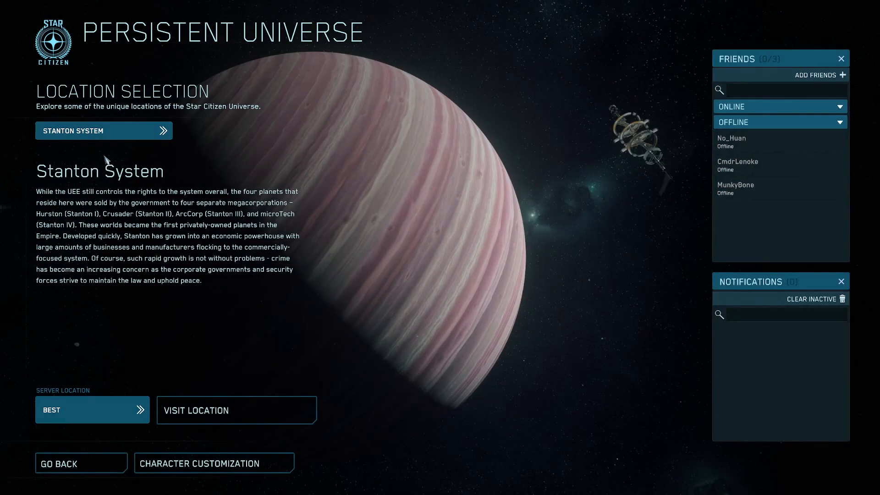